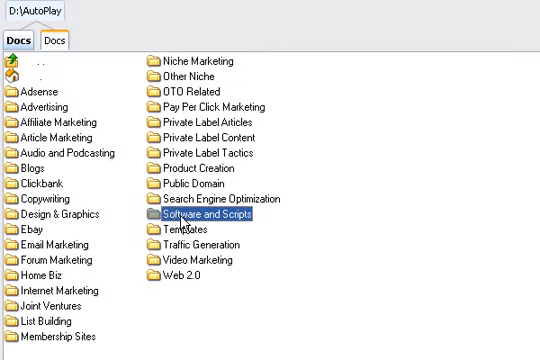
Navigate from Docs into Software and Scripts, then into the BrainstormDomainGenerator folder.
double_click(204, 216)
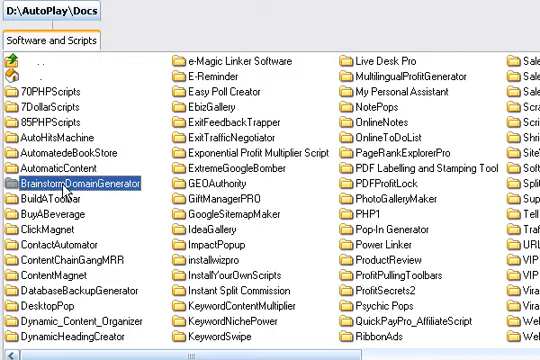
double_click(76, 182)
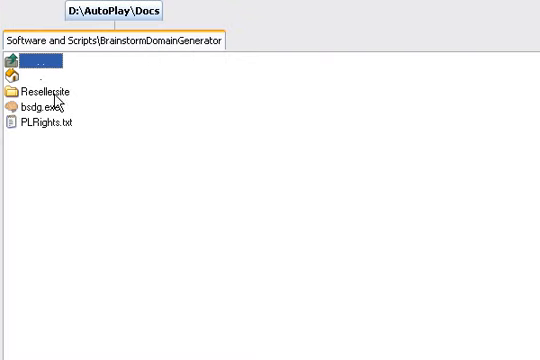
mouse_move(50, 98)
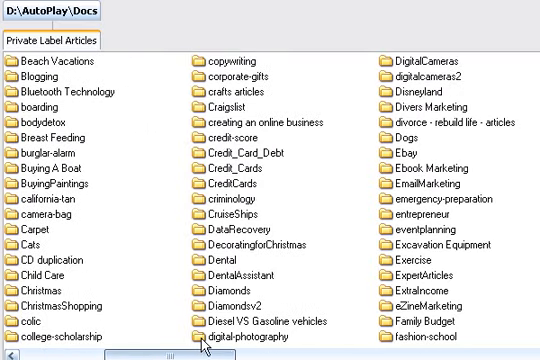
Scroll through the Private Label Articles topic list to its later entries.
scroll(right, 3)
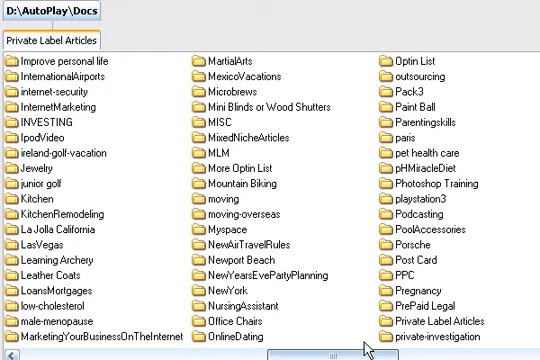
scroll(right, 3)
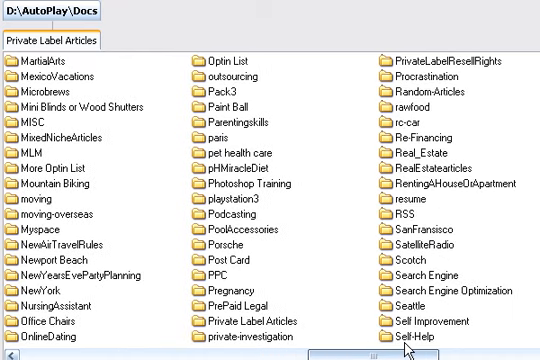